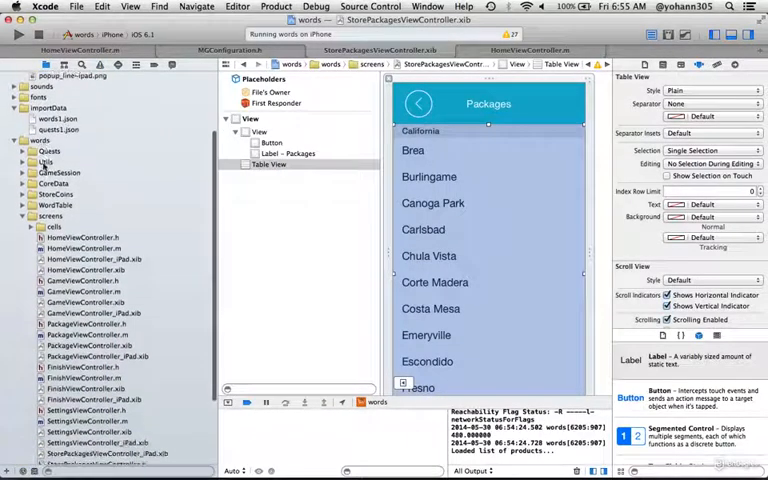
# - Open StorePackagesViewController.xib and make the Packages header bar orange instead of teal
pyautogui.scroll(-3)
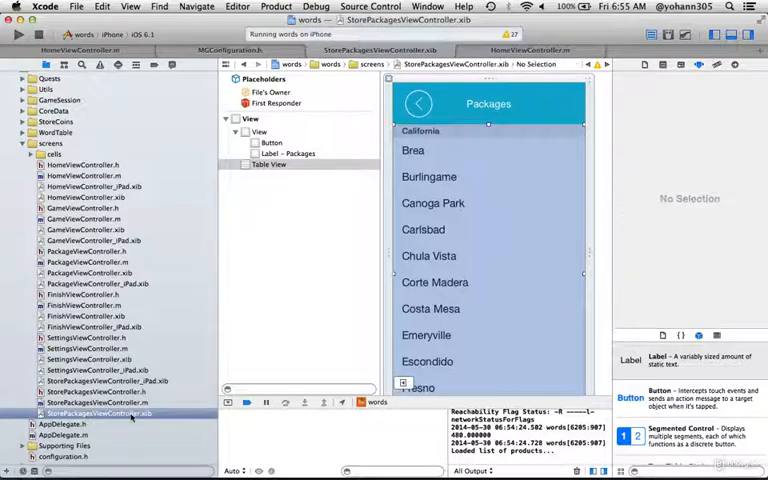
pyautogui.click(269, 164)
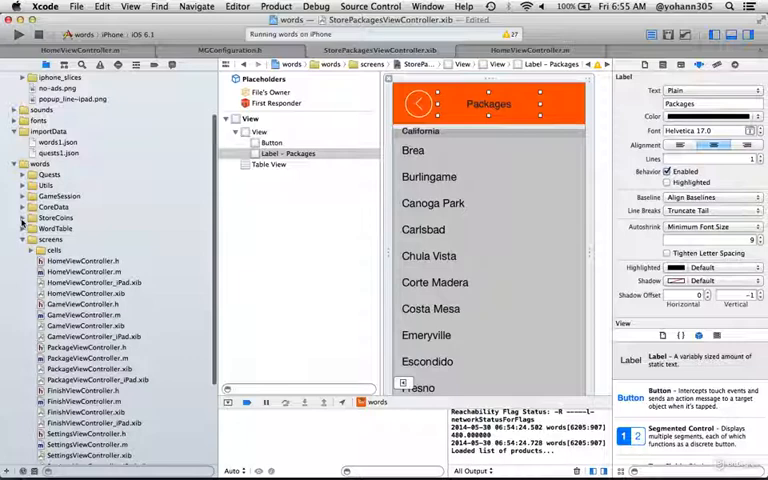
# - Set StoreCoinsViewController's header bar background to orange, then select the purple price tag image
pyautogui.click(22, 217)
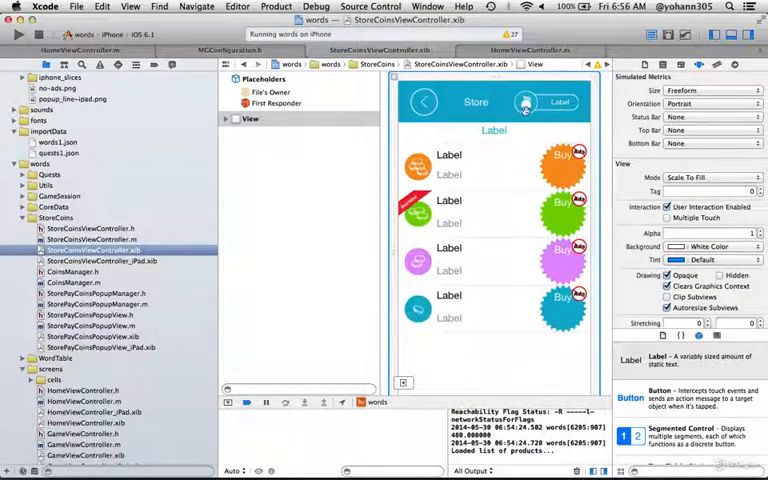
pyautogui.click(228, 118)
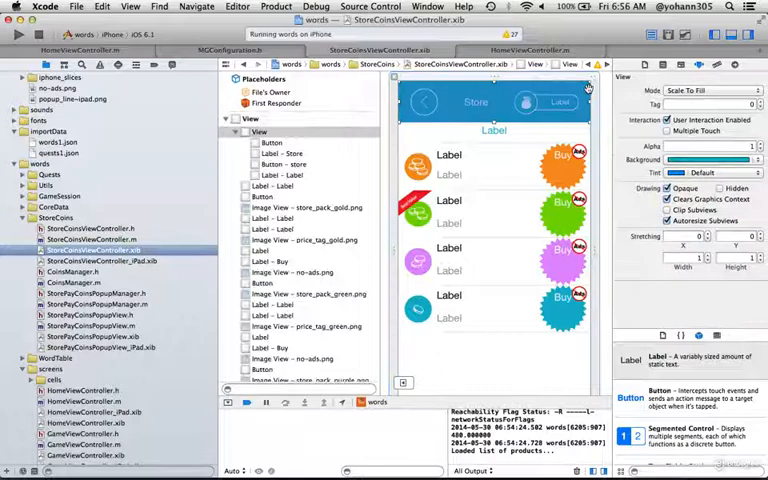
pyautogui.click(700, 161)
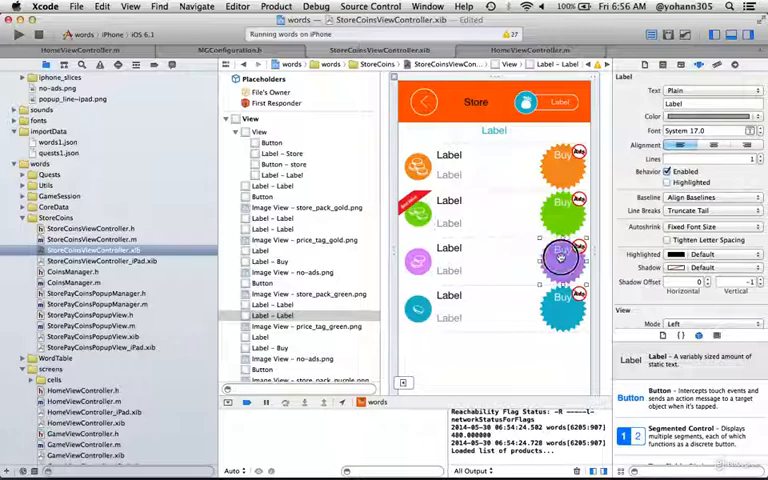
pyautogui.click(560, 258)
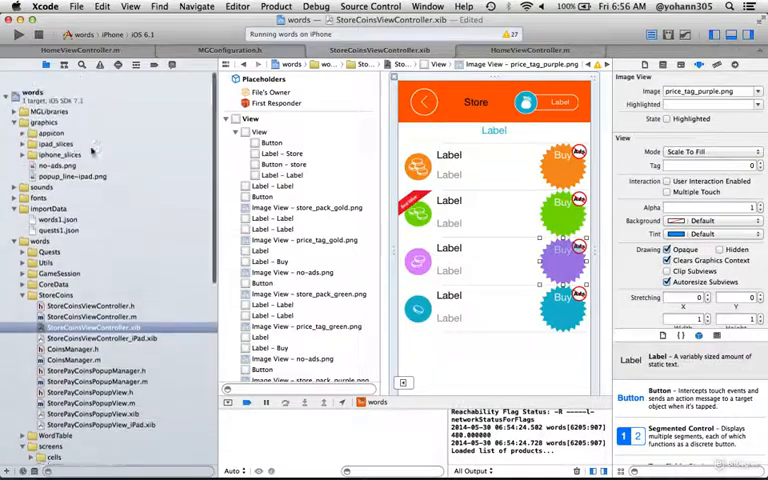
# - Reveal the words project in Finder and open graphics > iphone_slices
pyautogui.rightClick(33, 78)
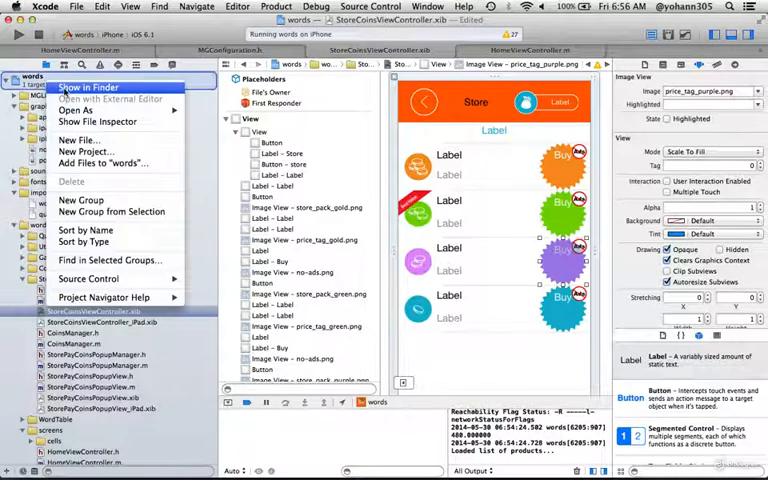
pyautogui.click(88, 88)
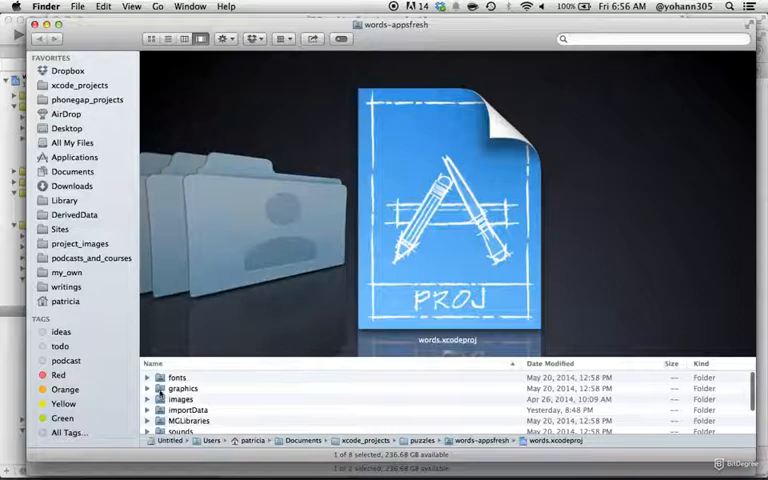
pyautogui.click(181, 399)
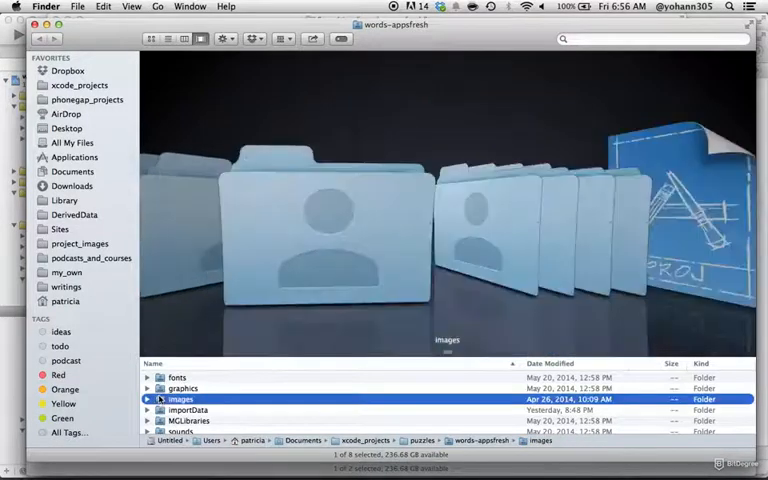
pyautogui.doubleClick(181, 399)
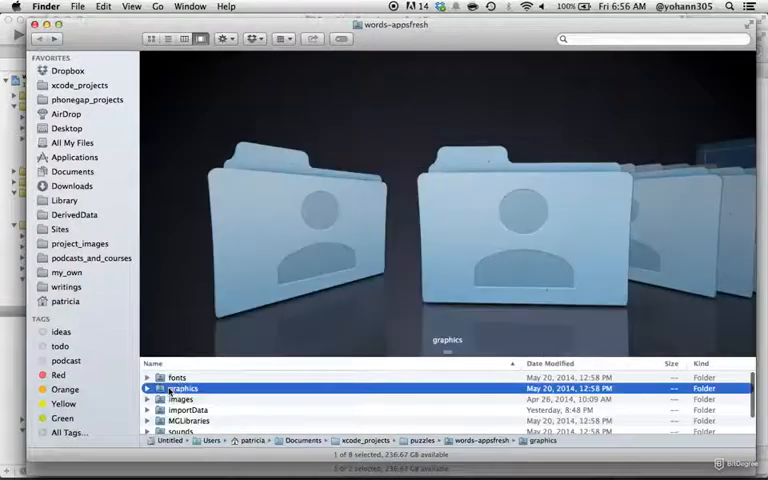
pyautogui.doubleClick(181, 388)
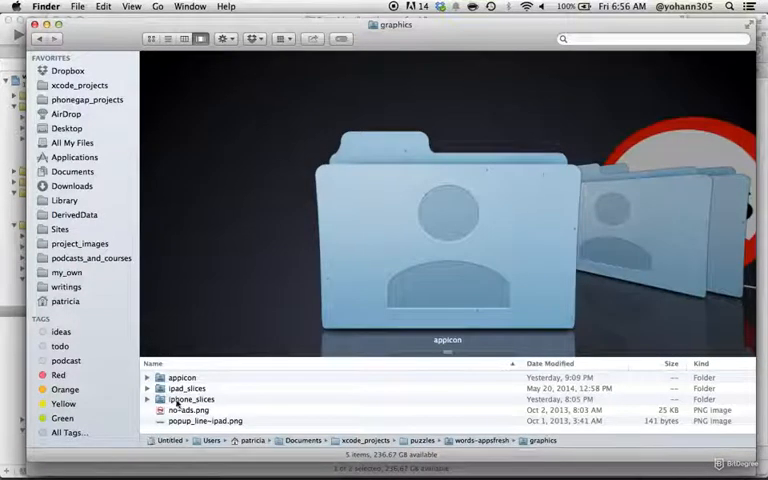
pyautogui.click(190, 399)
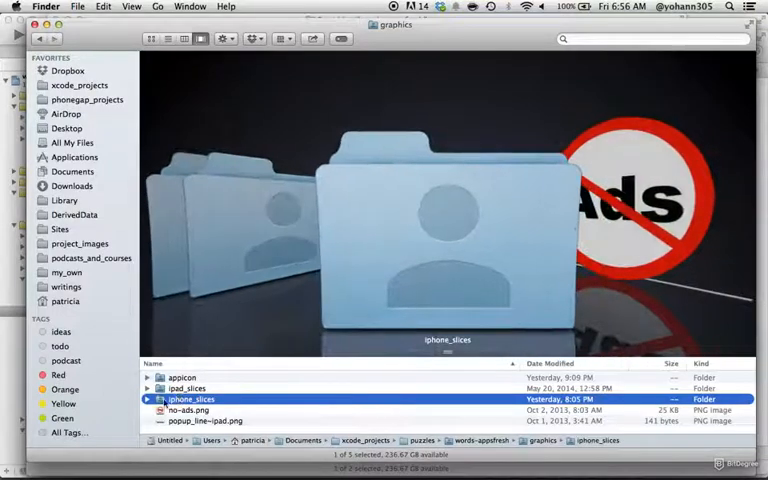
pyautogui.doubleClick(190, 399)
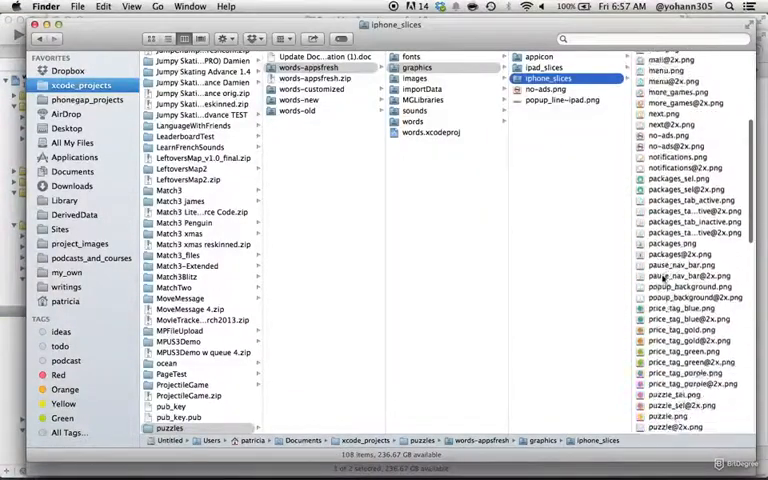
pyautogui.scroll(-3)
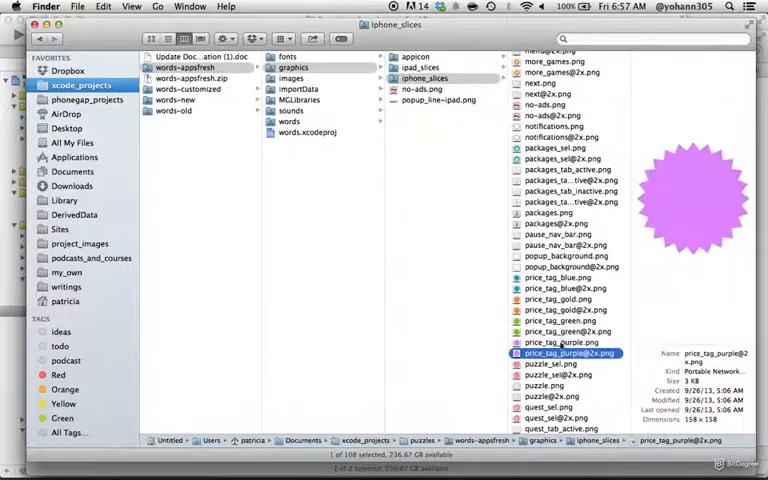
pyautogui.rightClick(568, 353)
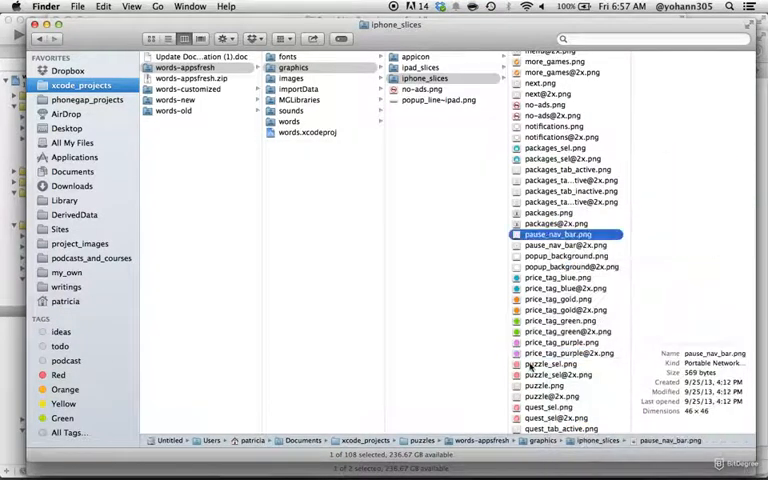
pyautogui.rightClick(568, 353)
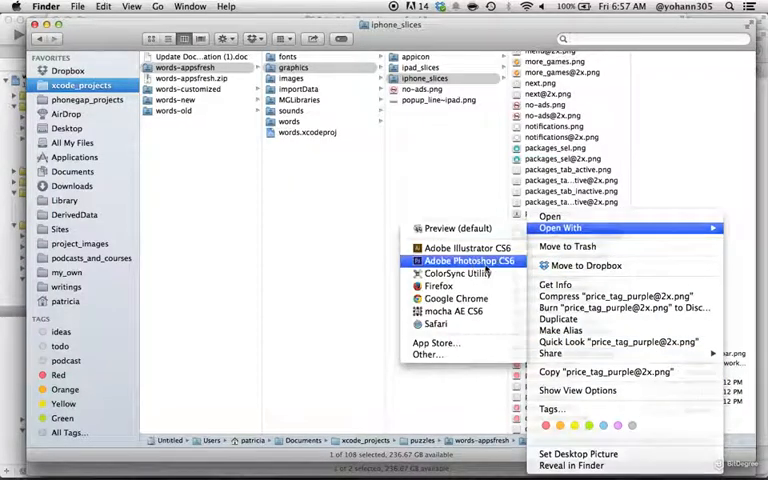
# - Recolour the price tag dark brown with Replace Color (Hue +112, Saturation -44, Lightness -58)
pyautogui.click(470, 261)
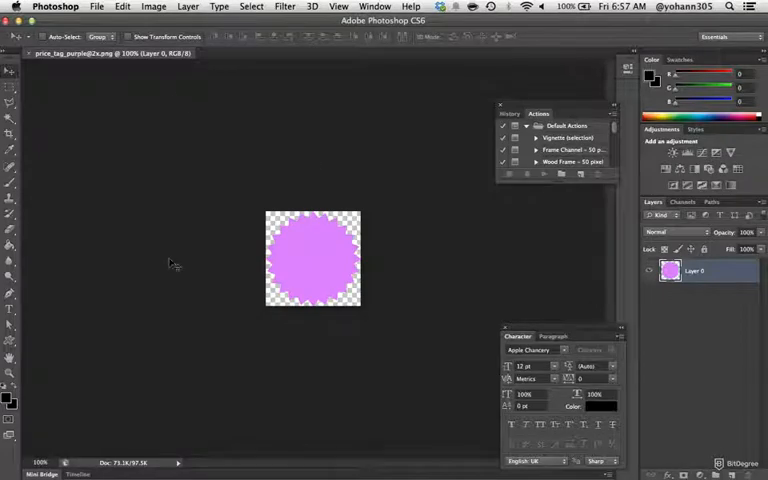
pyautogui.click(153, 6)
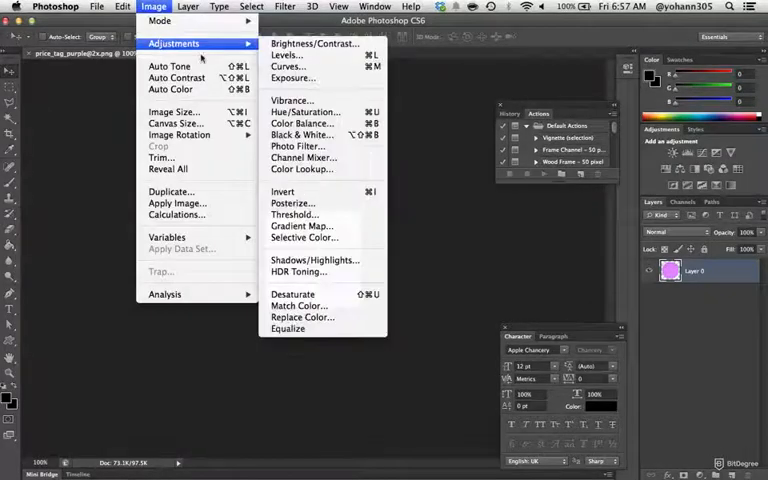
pyautogui.click(303, 317)
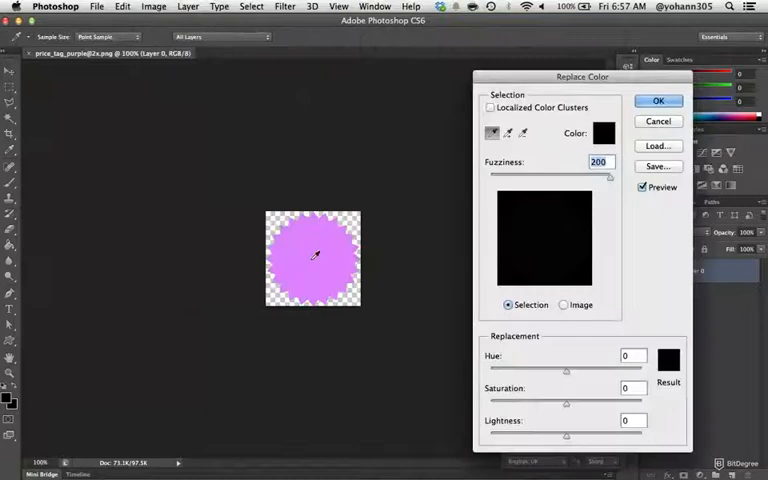
pyautogui.moveTo(566, 370); pyautogui.dragTo(522, 370)
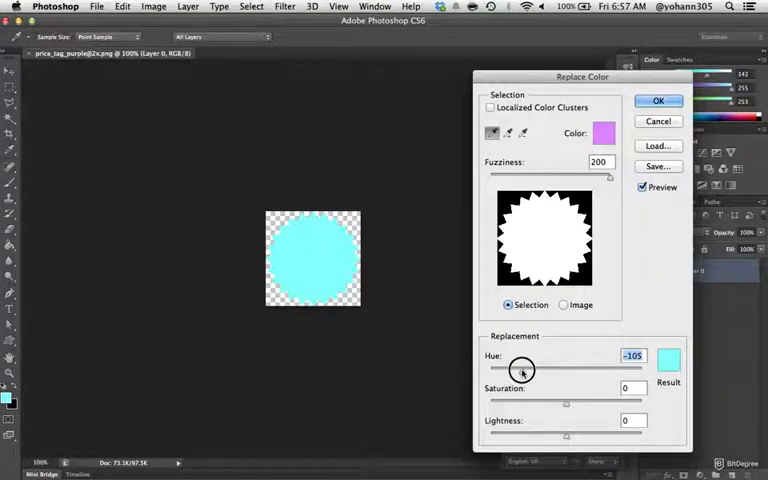
pyautogui.moveTo(520, 369); pyautogui.dragTo(605, 372)
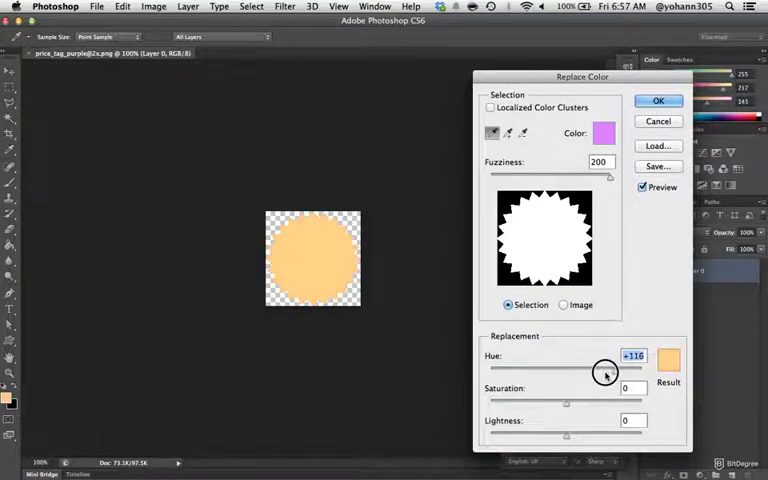
pyautogui.click(668, 362)
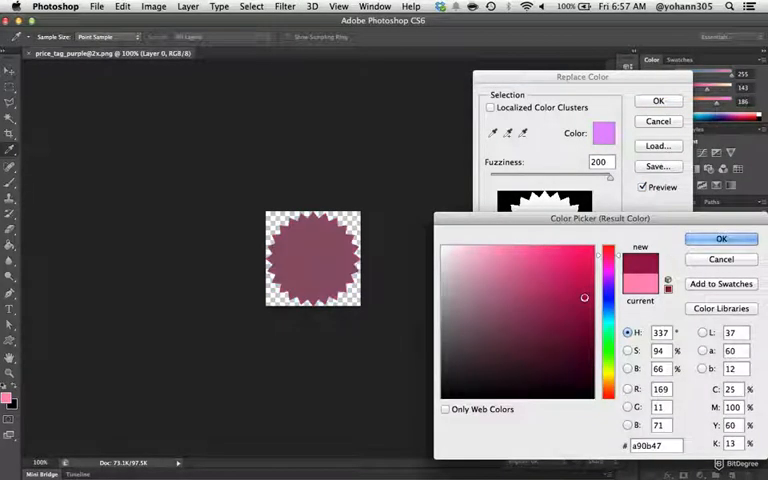
pyautogui.click(551, 350)
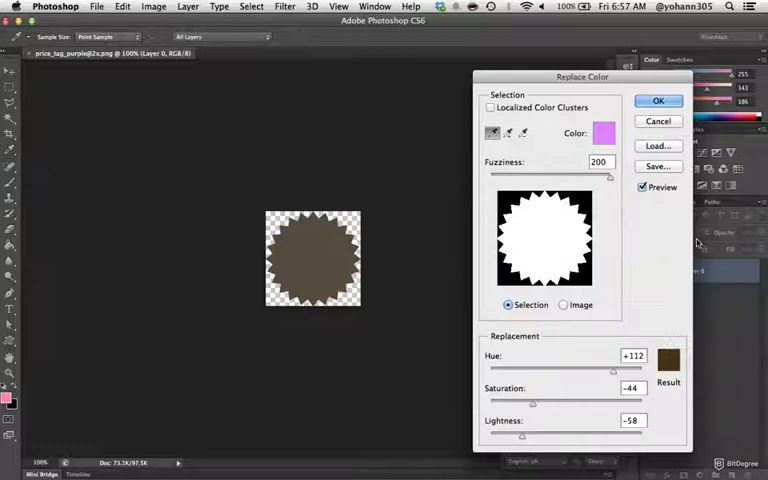
pyautogui.click(658, 100)
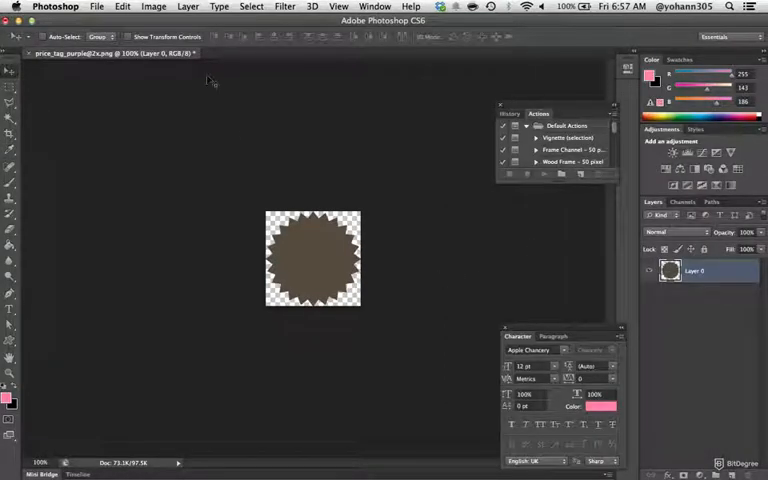
pyautogui.click(97, 7)
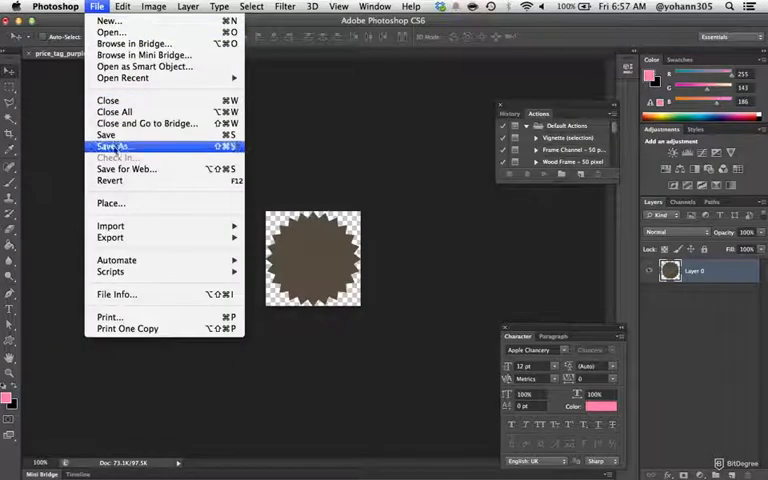
pyautogui.click(127, 168)
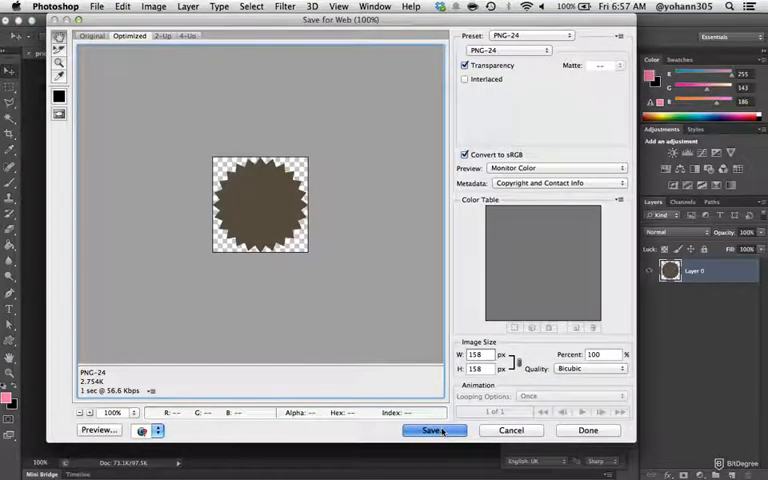
pyautogui.click(434, 430)
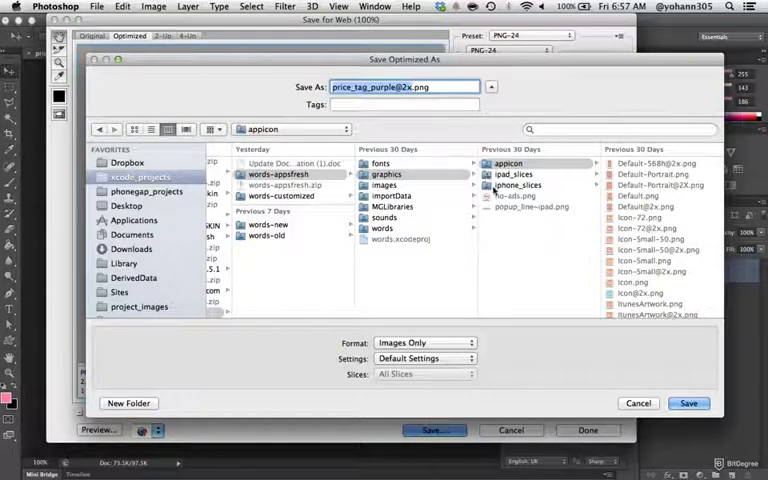
pyautogui.click(517, 185)
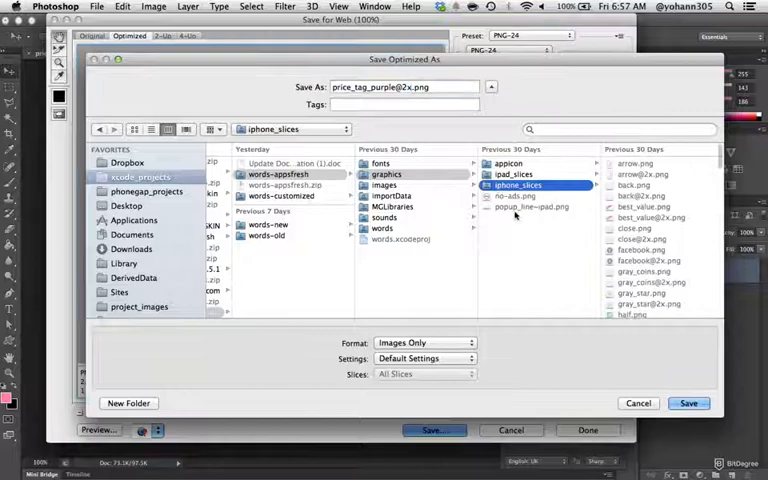
pyautogui.click(688, 403)
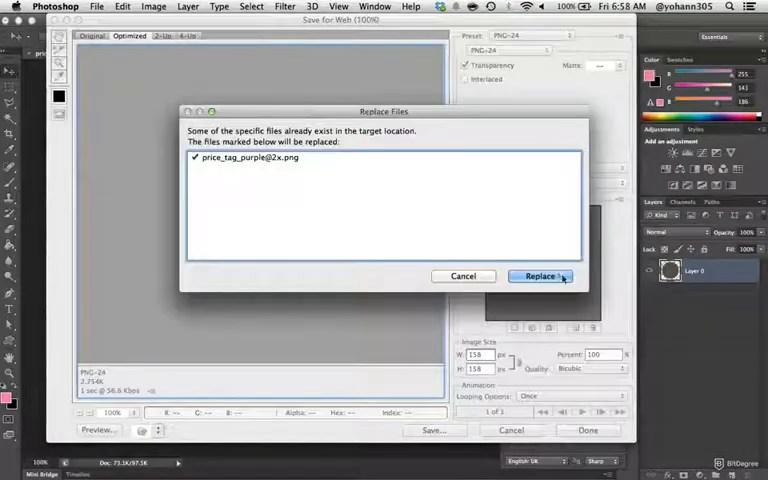
pyautogui.click(540, 276)
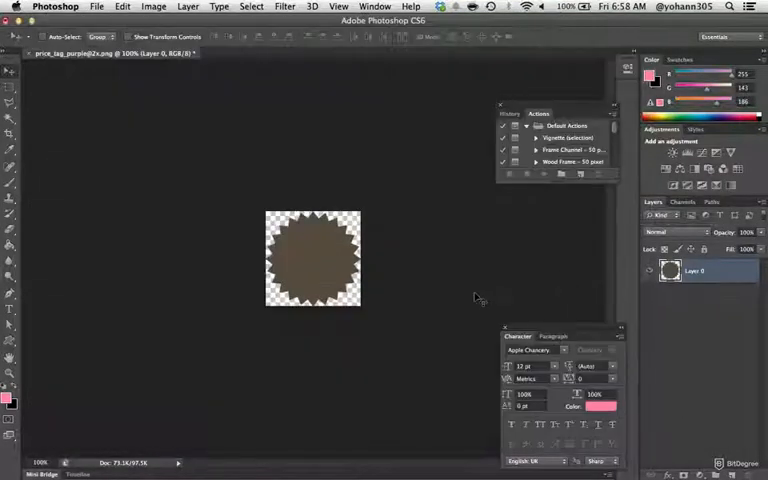
pyautogui.click(97, 6)
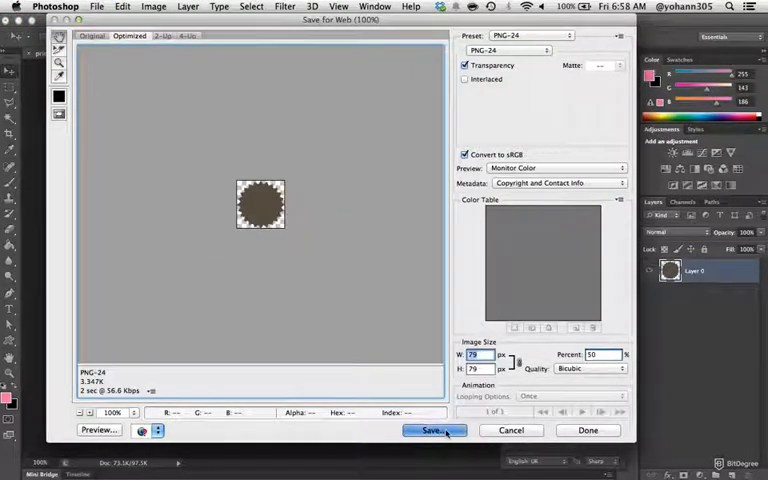
pyautogui.click(433, 430)
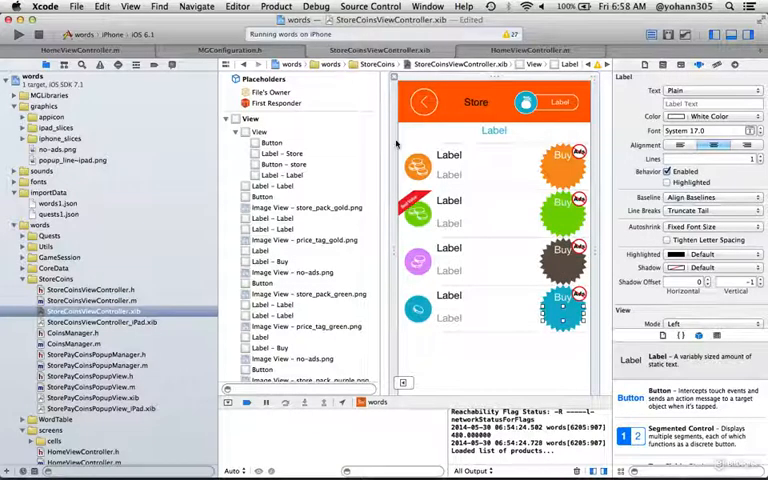
# - Clean the words project via Product > Clean
pyautogui.click(276, 6)
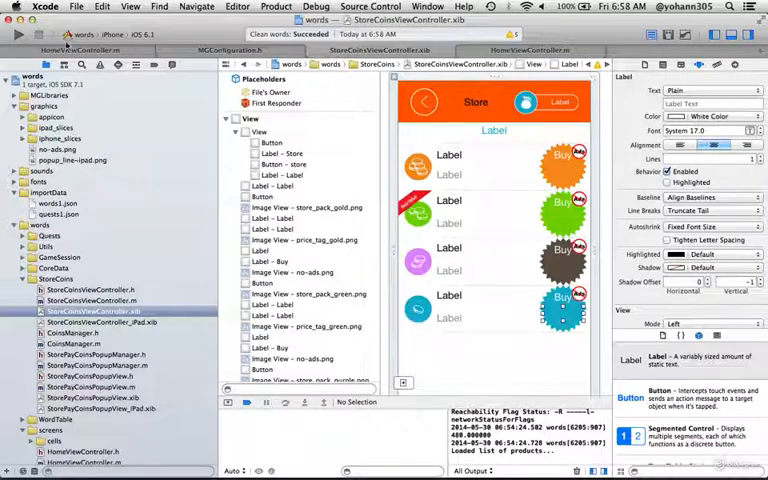
pyautogui.moveTo(18, 33)
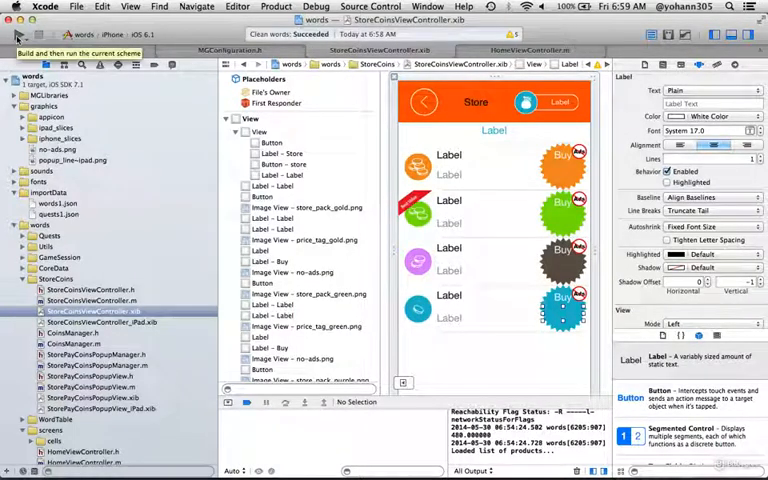